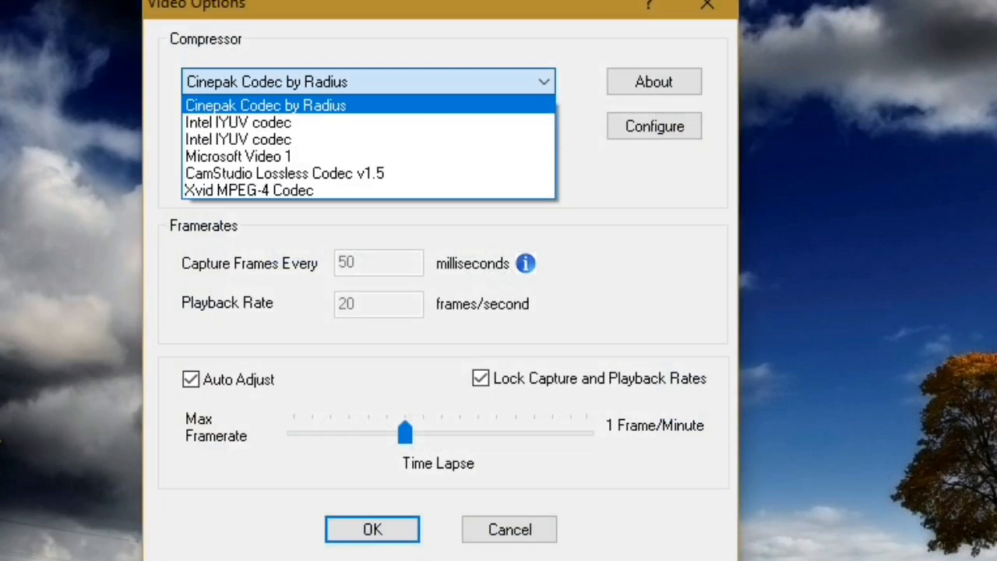
Step: Choose CamStudio Lossless Codec v1.5 as compressor and raise quality to 100
left_click(287, 173)
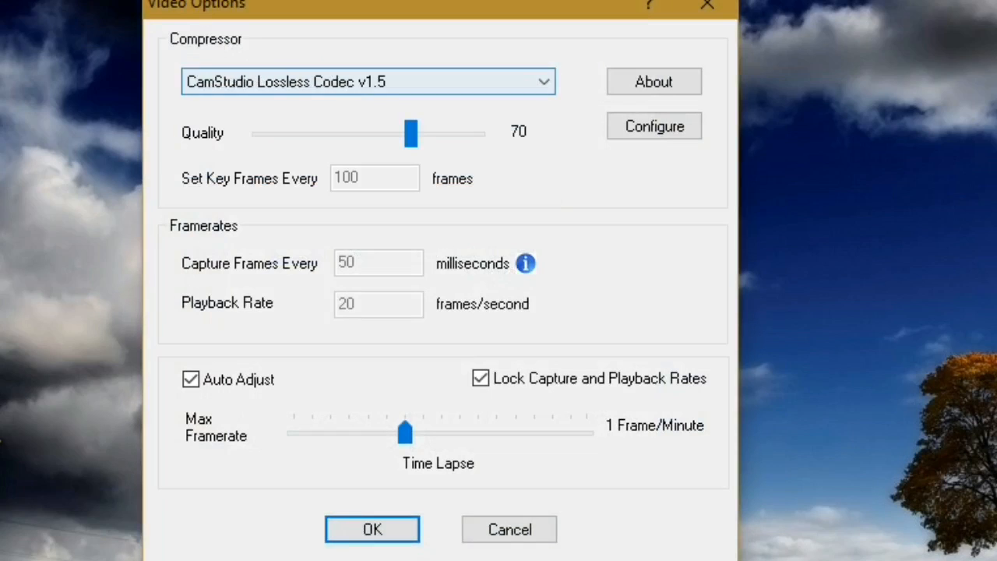
left_click_drag(411, 133, 477, 133)
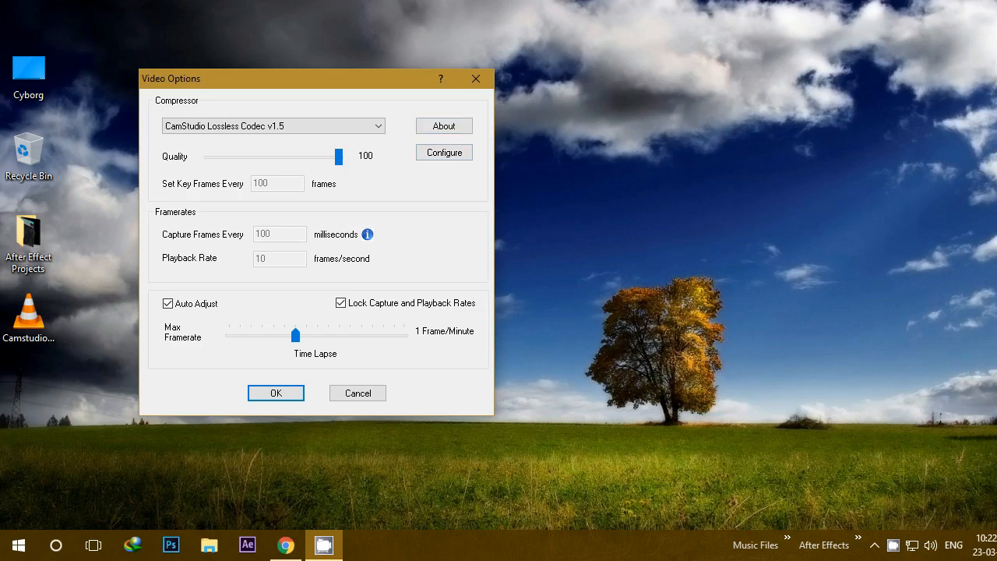
Step: Confirm the video settings, then check and dismiss the CamStudio shortcut's context menu
left_click(276, 393)
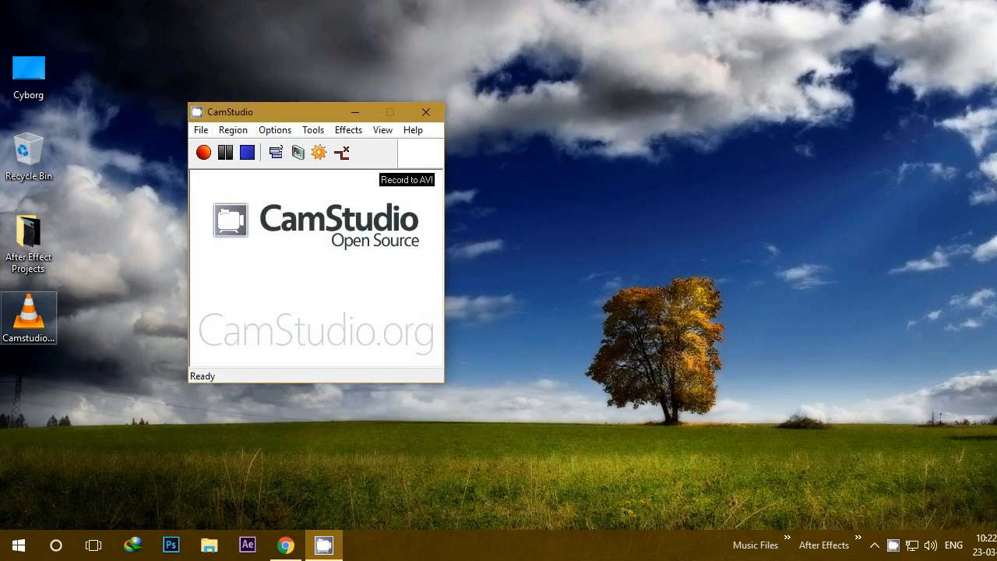
right_click(28, 318)
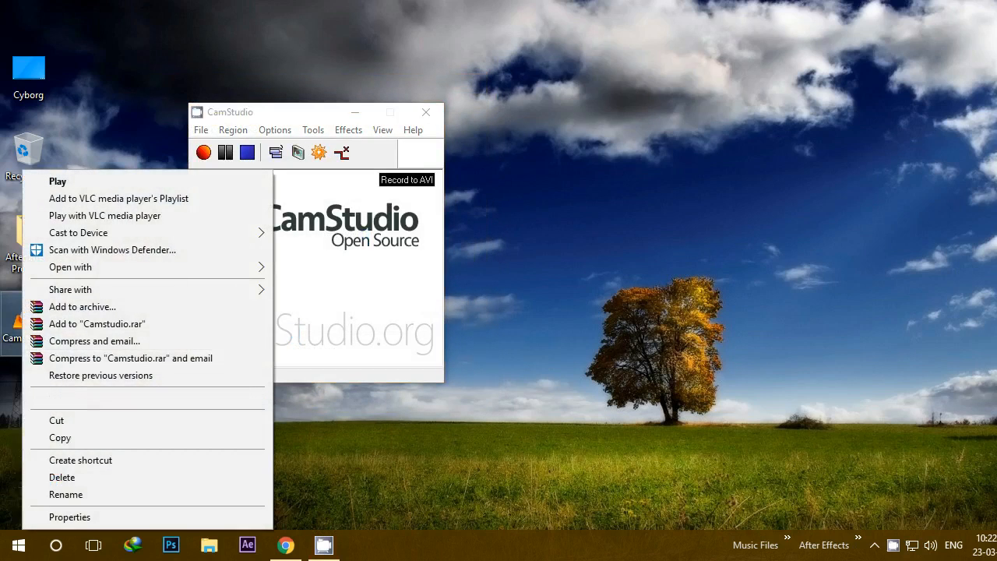
left_click(68, 517)
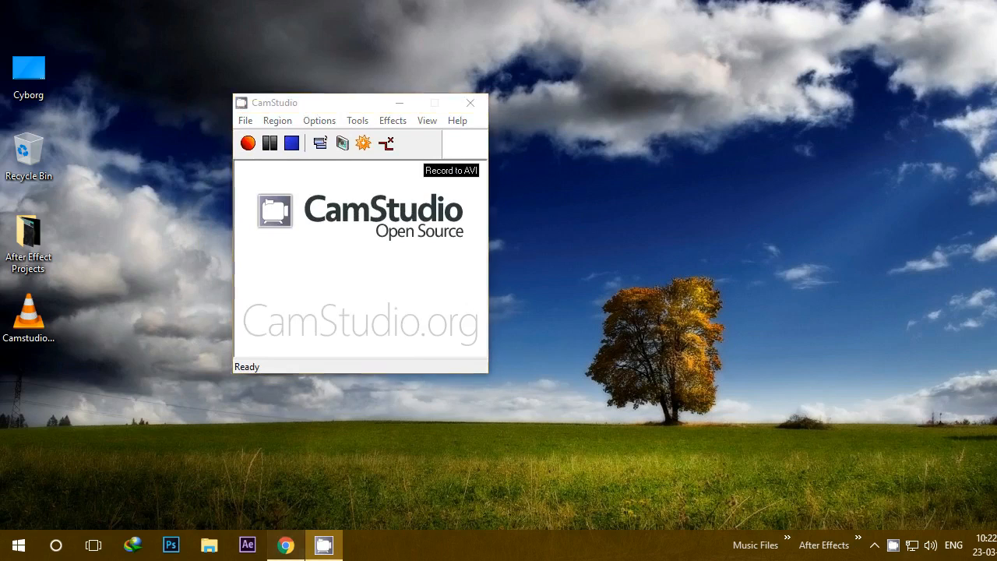
Step: Bring up Chrome and search Google for xvid codec
left_click(287, 545)
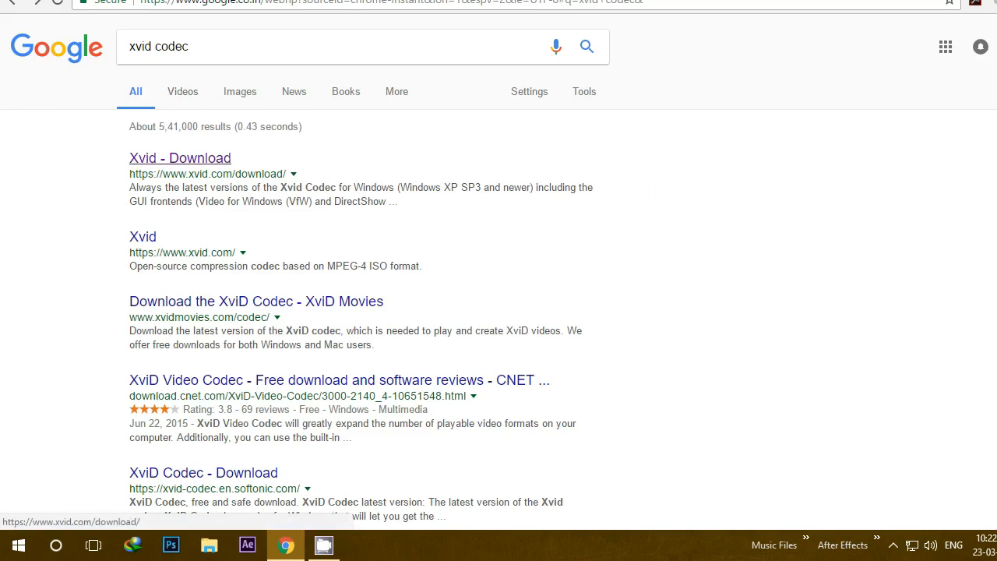
Step: Open the Xvid Download result and browse its download page
left_click(181, 158)
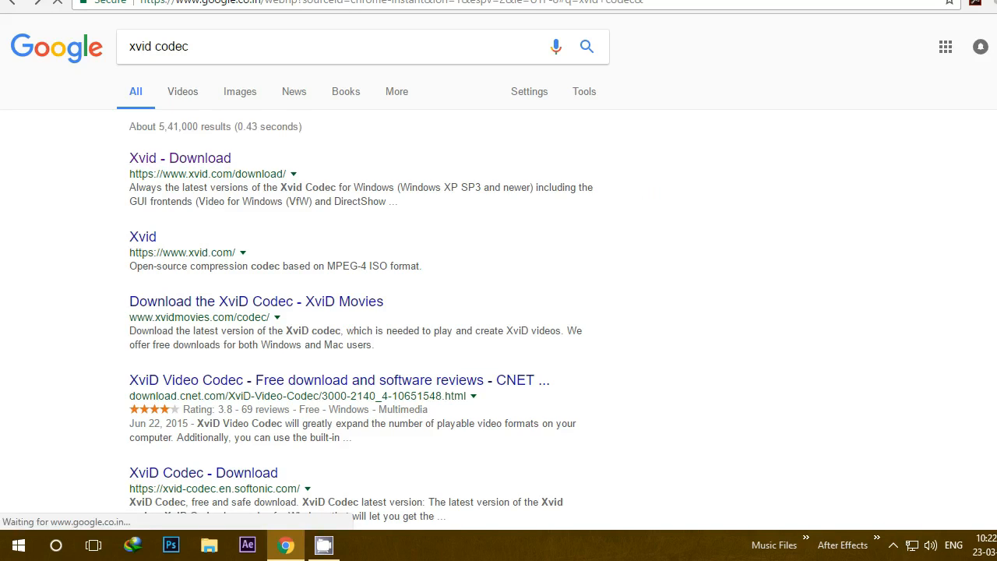
left_click(179, 159)
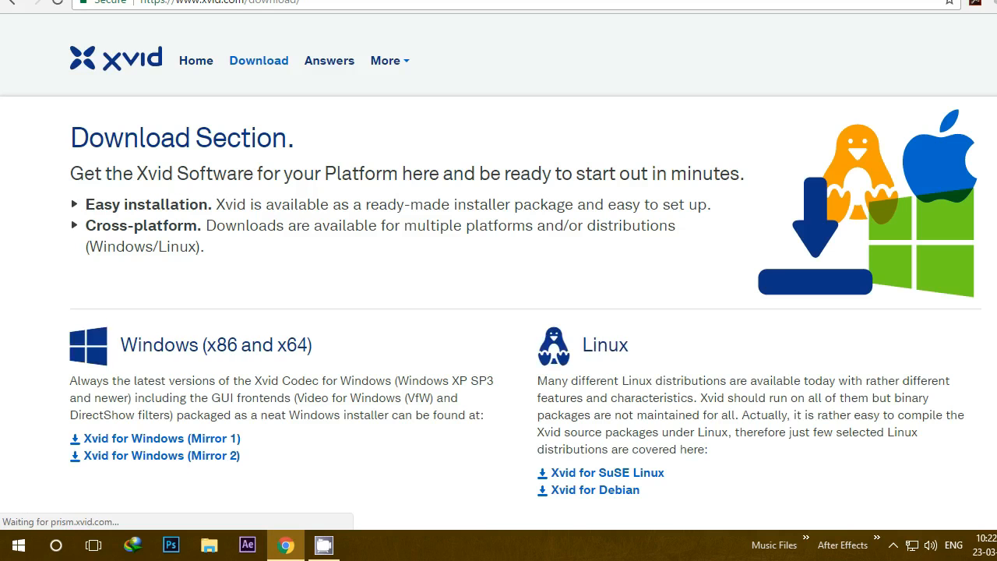
scroll("down", 3)
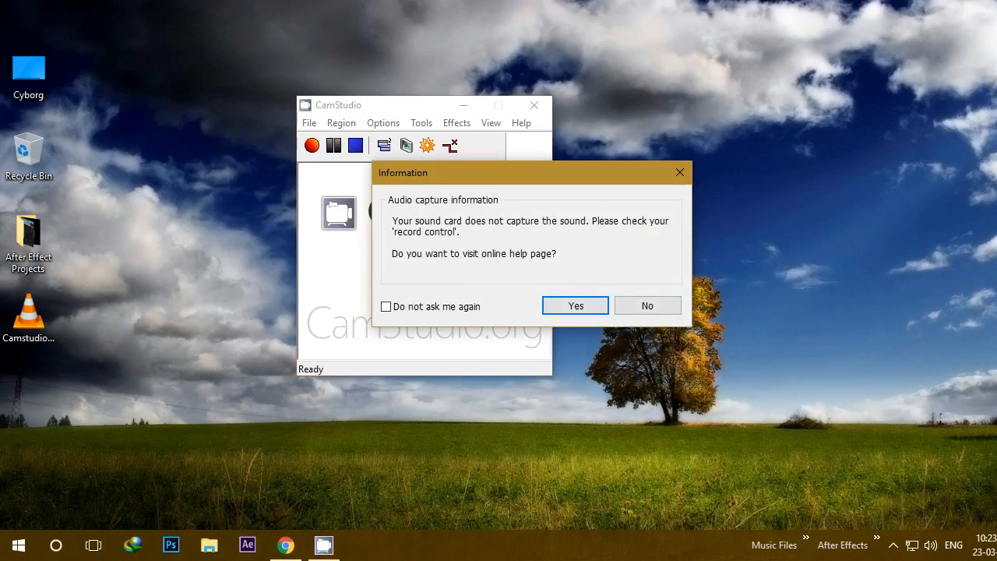
Step: Dismiss the sound card message and bring up Video Options with its compressor list
left_click(648, 306)
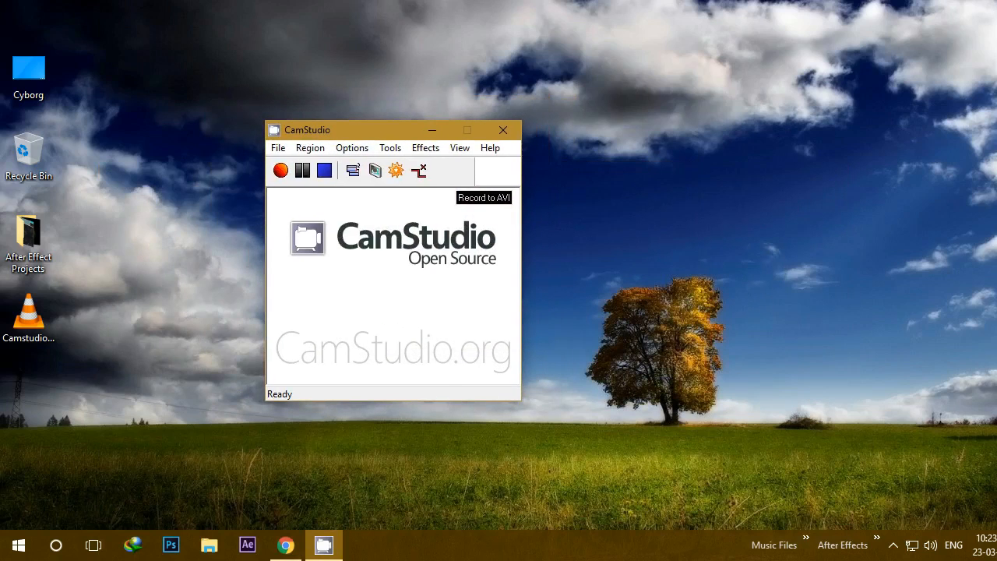
left_click(353, 147)
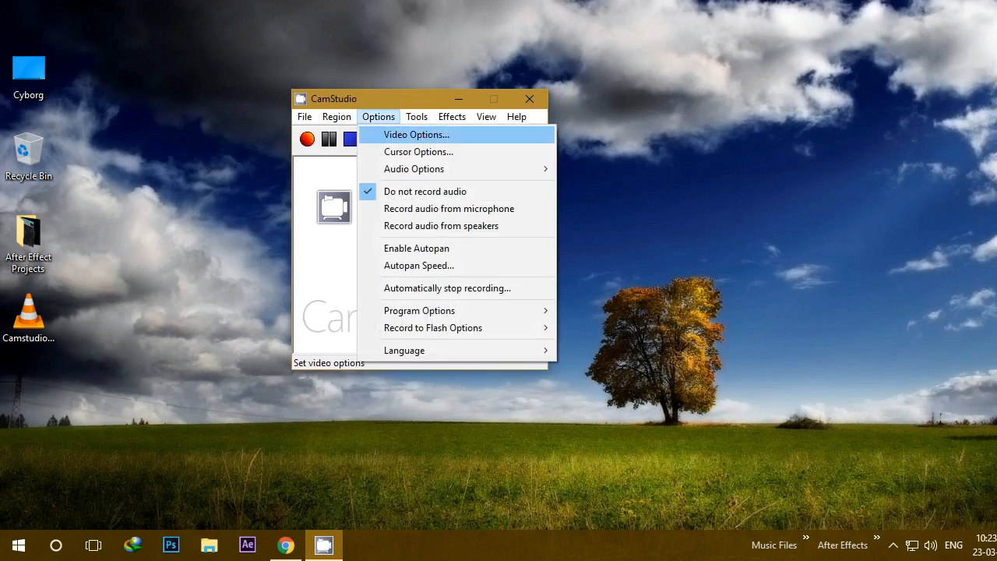
left_click(416, 134)
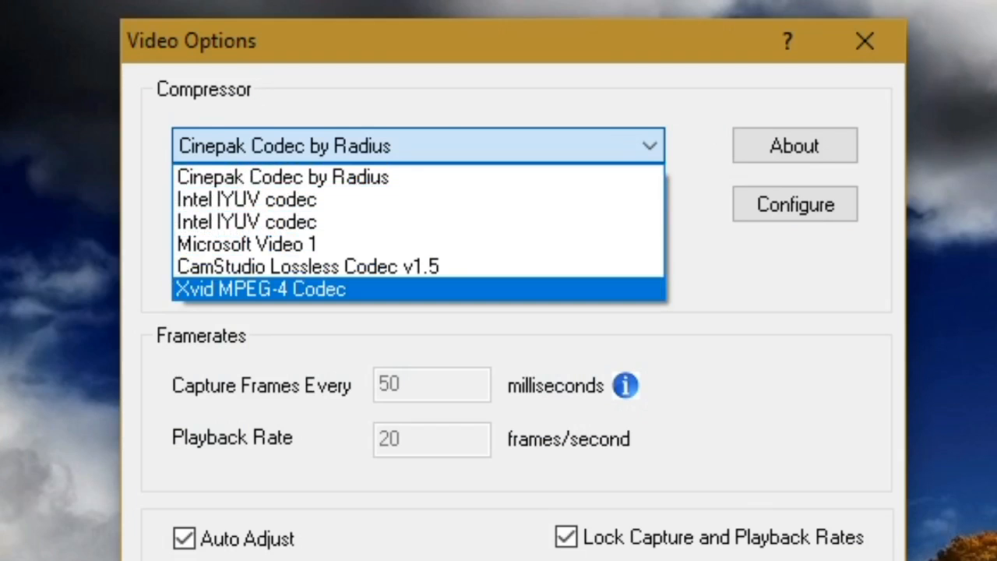
Step: Use Xvid MPEG-4 Codec at quality 100 and turn off Auto Adjust
left_click(260, 288)
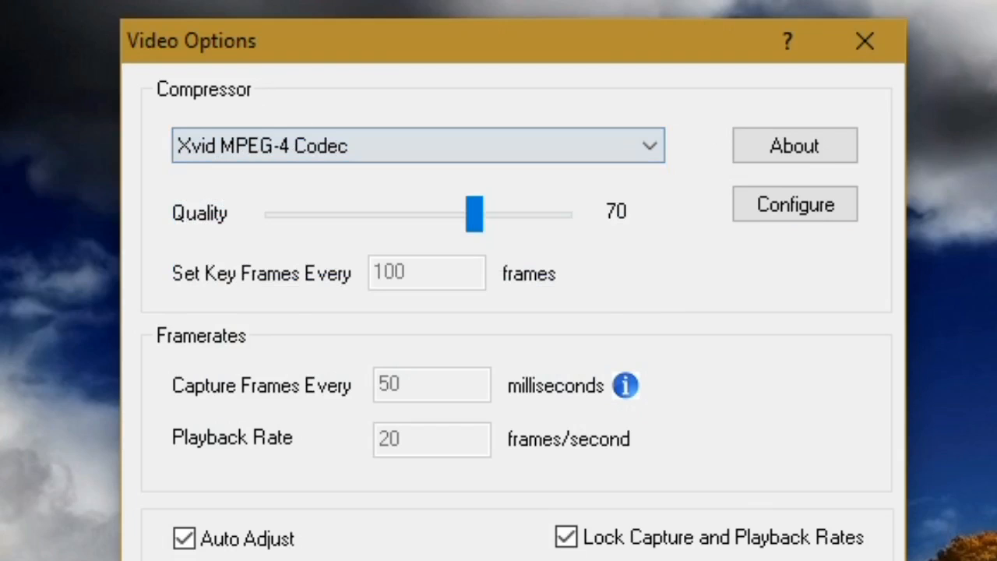
left_click_drag(476, 215, 419, 215)
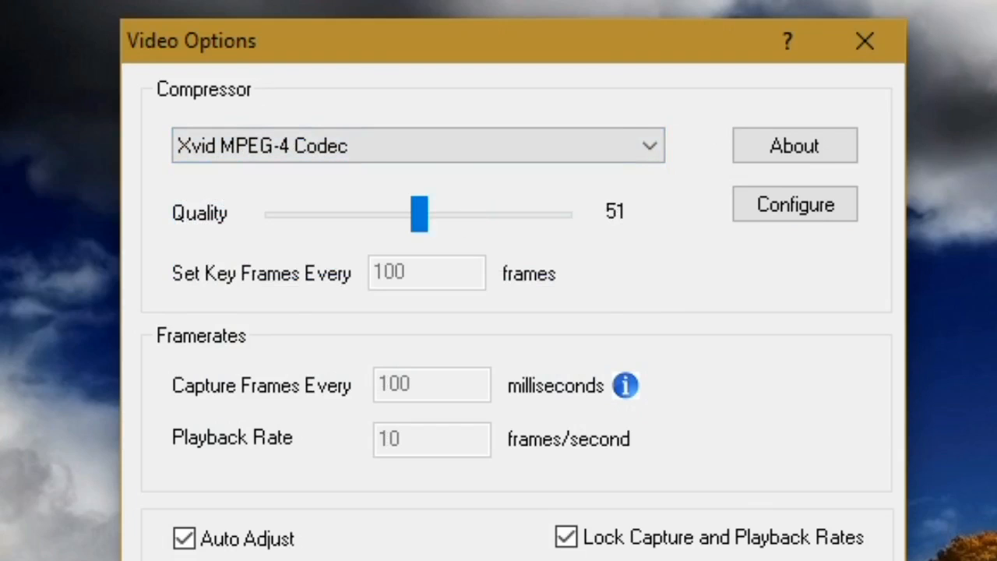
left_click_drag(419, 214, 548, 214)
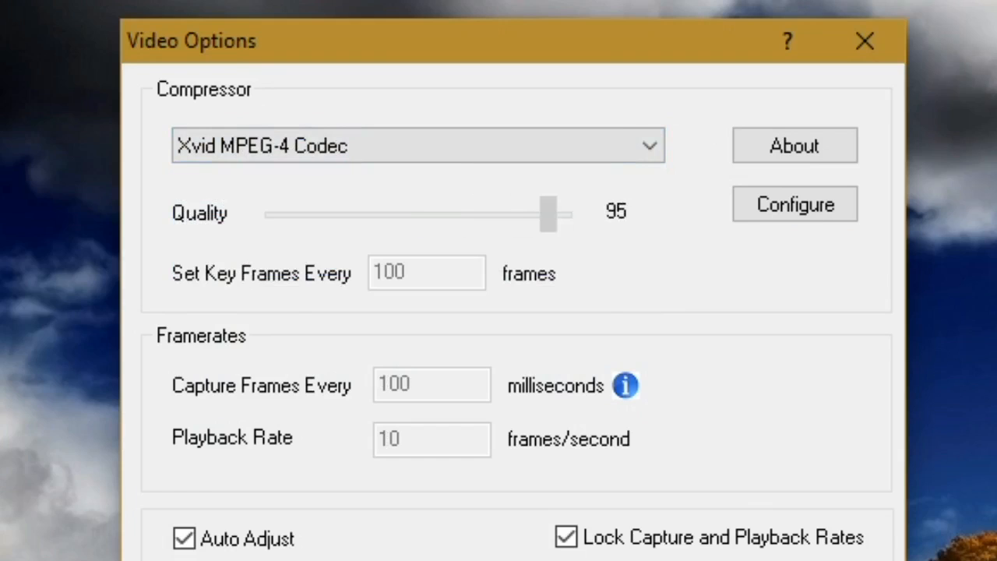
left_click_drag(549, 215, 508, 215)
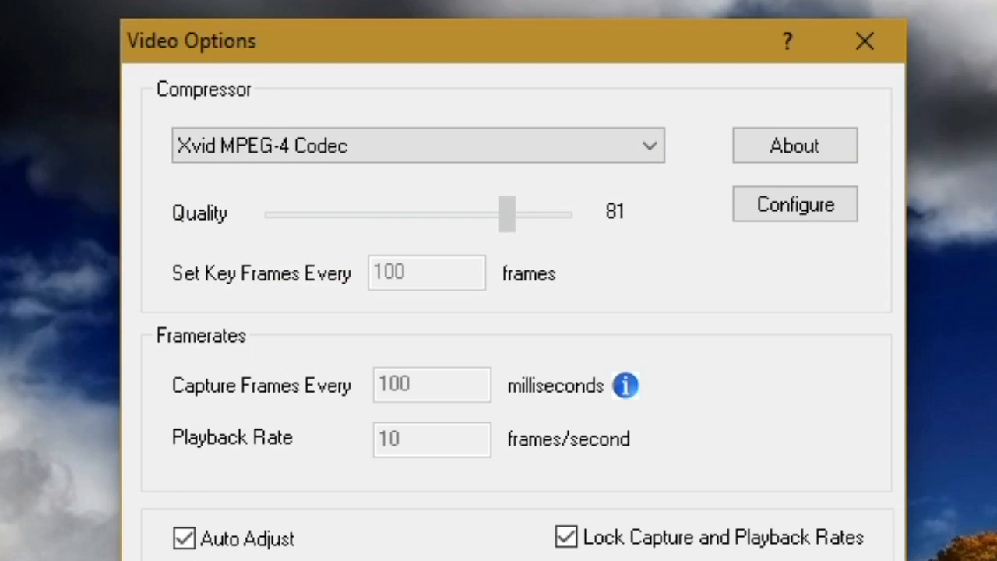
left_click_drag(507, 216, 559, 215)
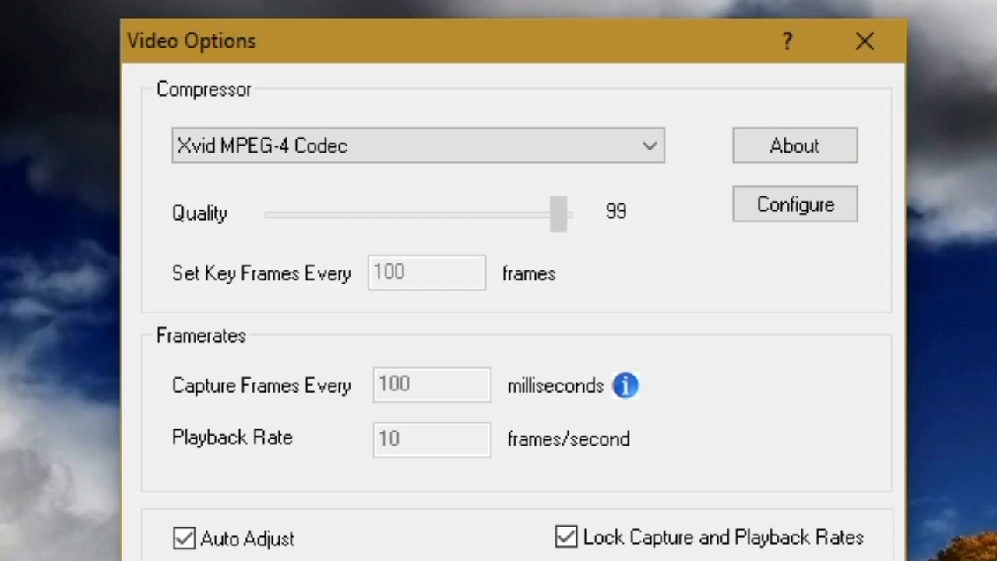
left_click_drag(558, 213, 563, 213)
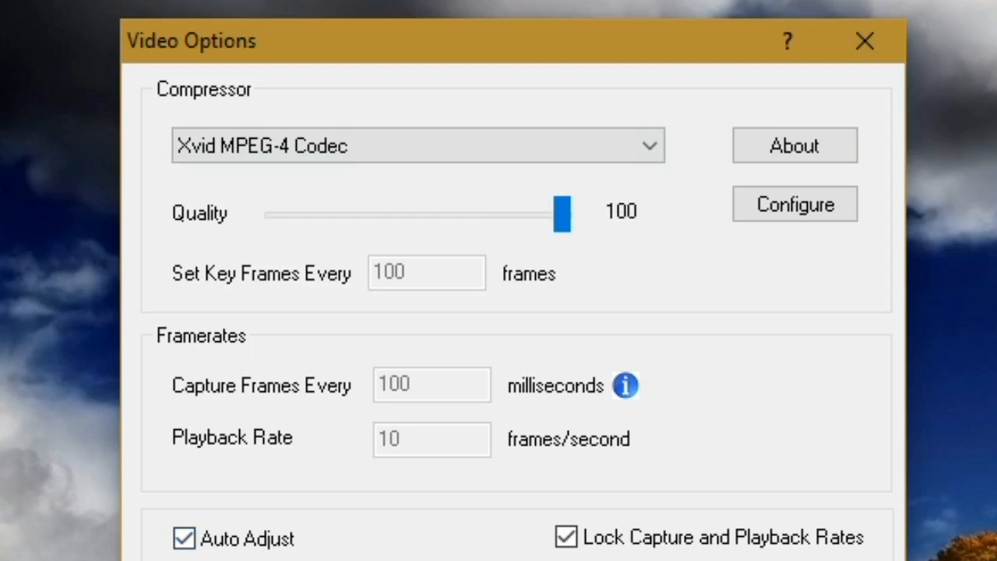
left_click(185, 535)
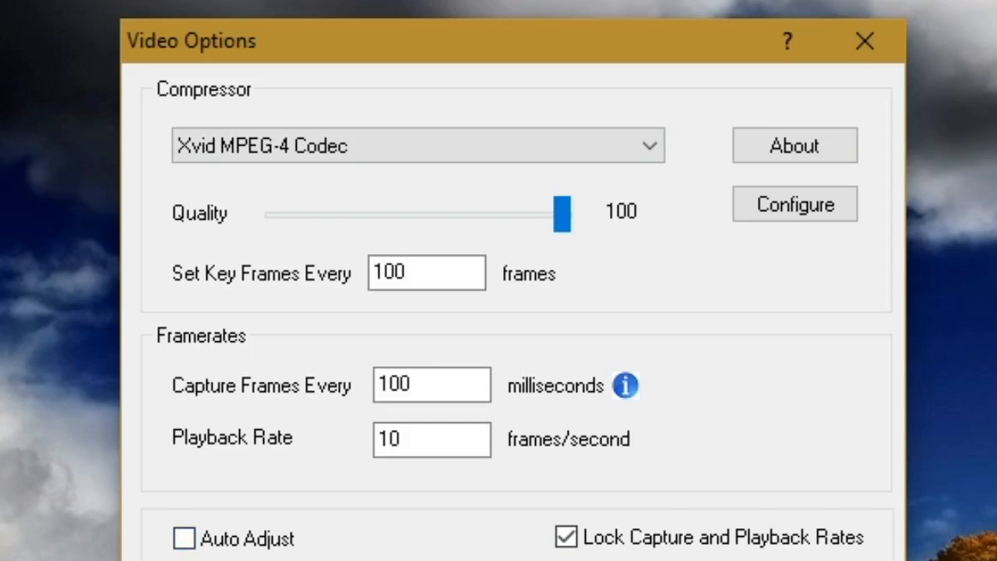
Step: Unlock capture/playback rates; key frames every 200, capture every 5 ms, playback rate 200
left_click(567, 535)
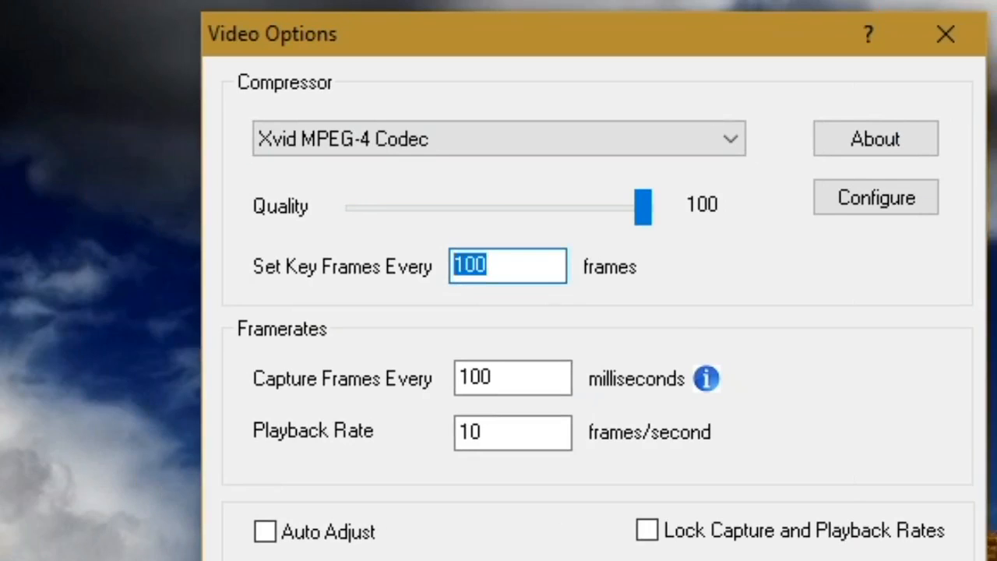
type("200")
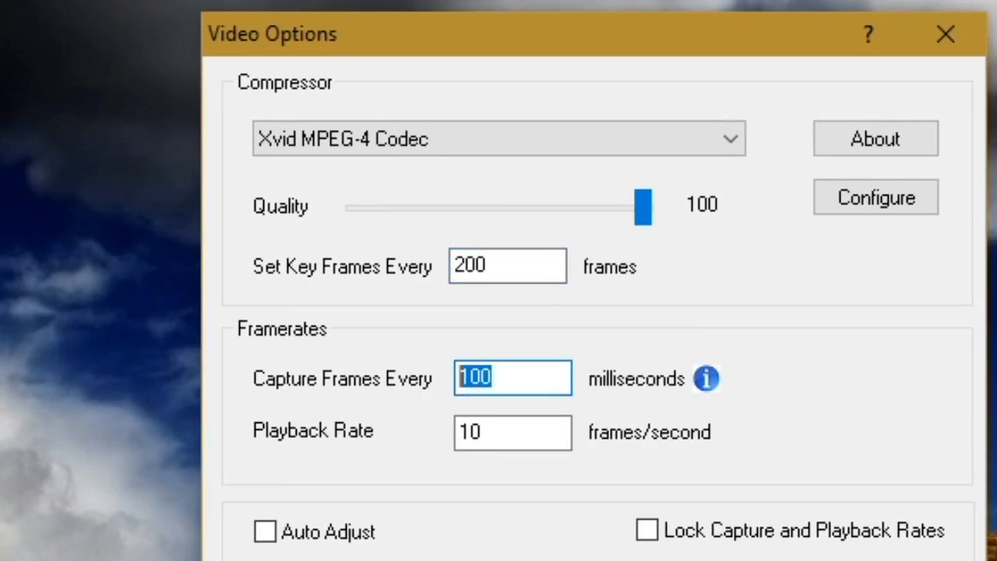
type("5")
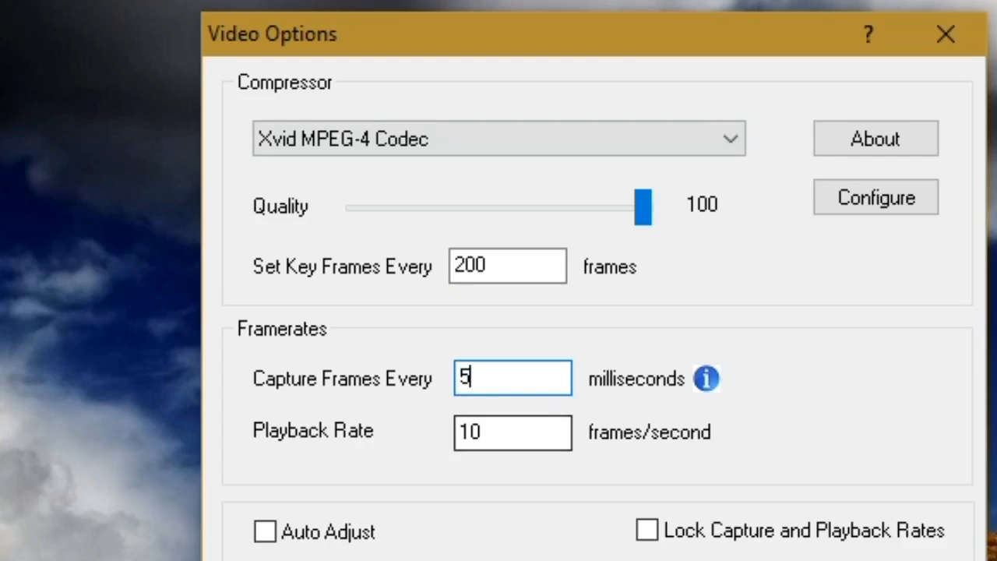
type("2")
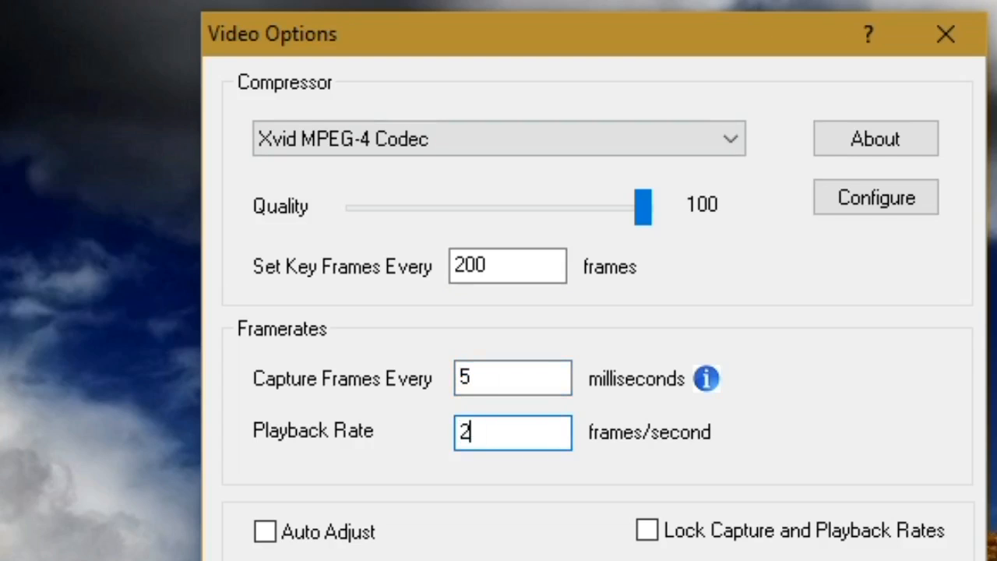
type("00")
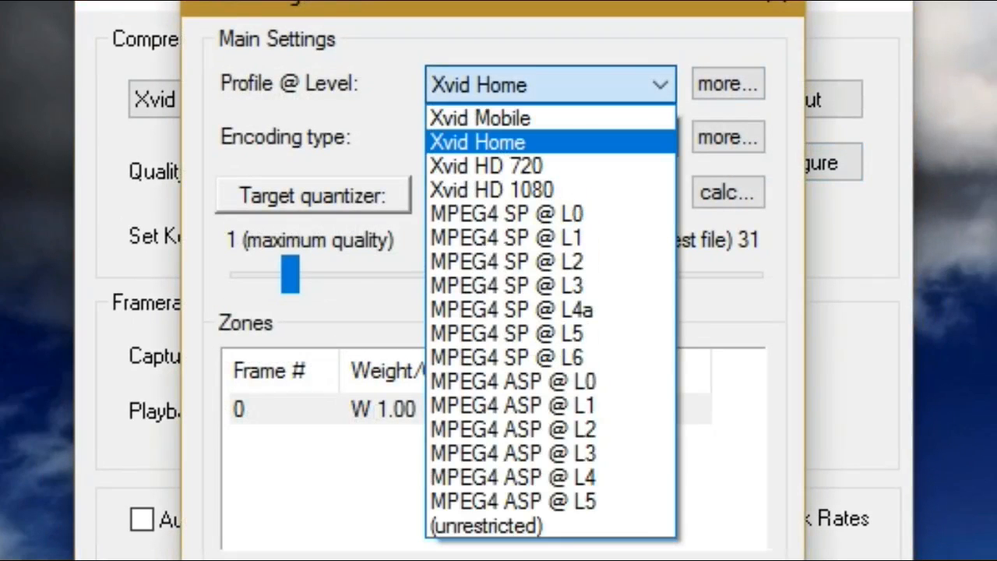
mouse_move(487, 165)
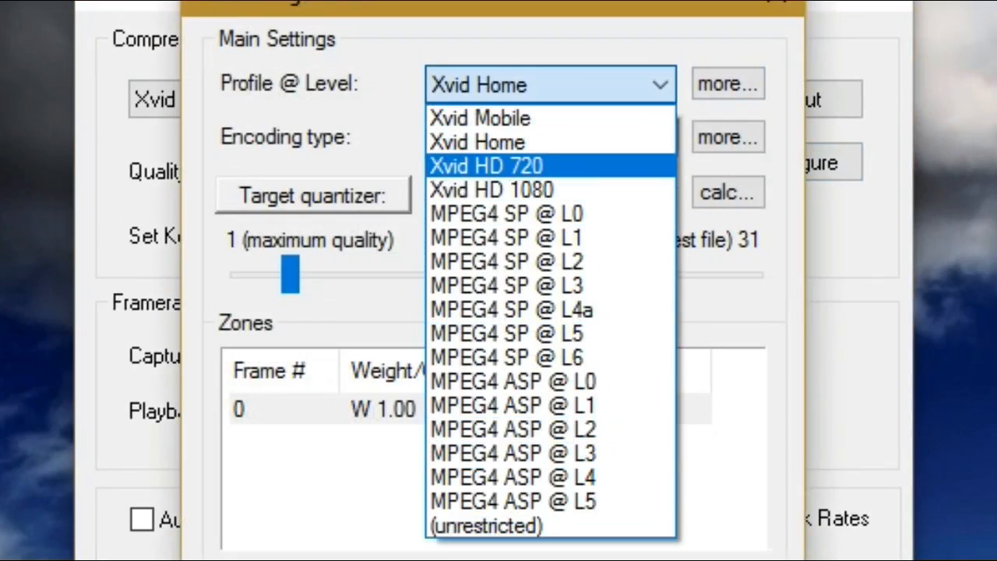
mouse_move(491, 188)
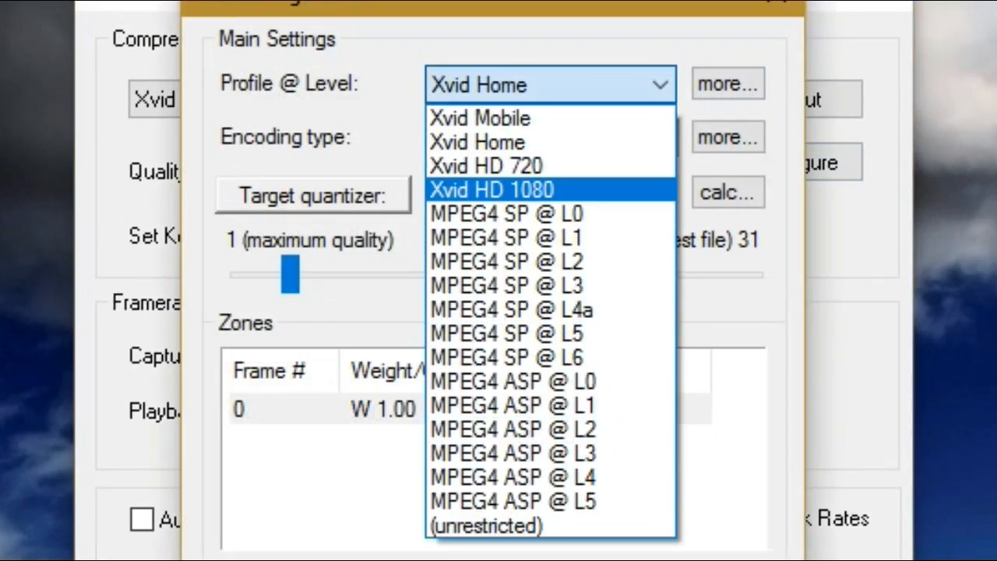
mouse_move(486, 165)
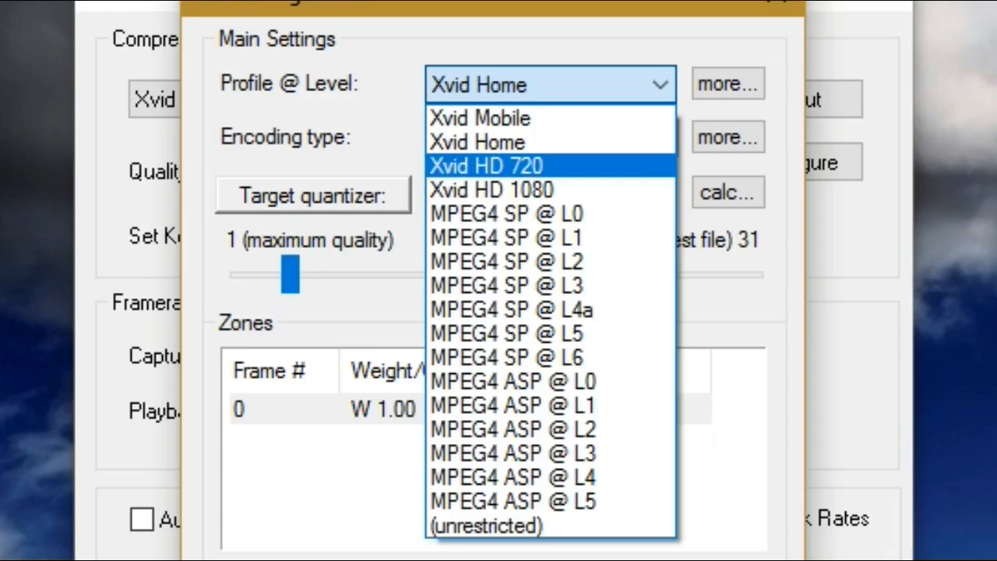
Step: Select the Xvid HD 720 profile in the Xvid configuration
left_click(496, 165)
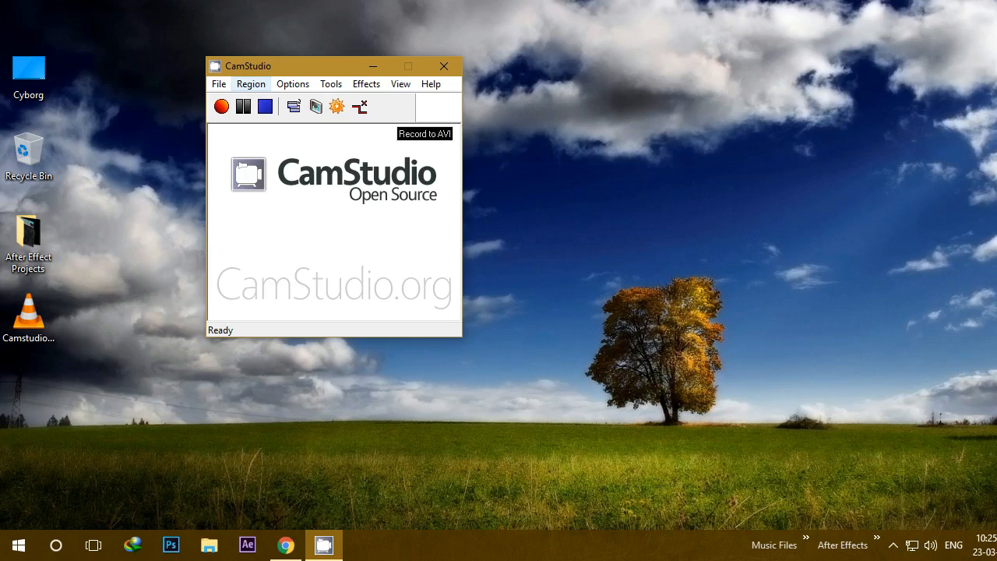
Step: Set recording thread priority to Time Critical in Program Options and reposition the window
left_click(293, 84)
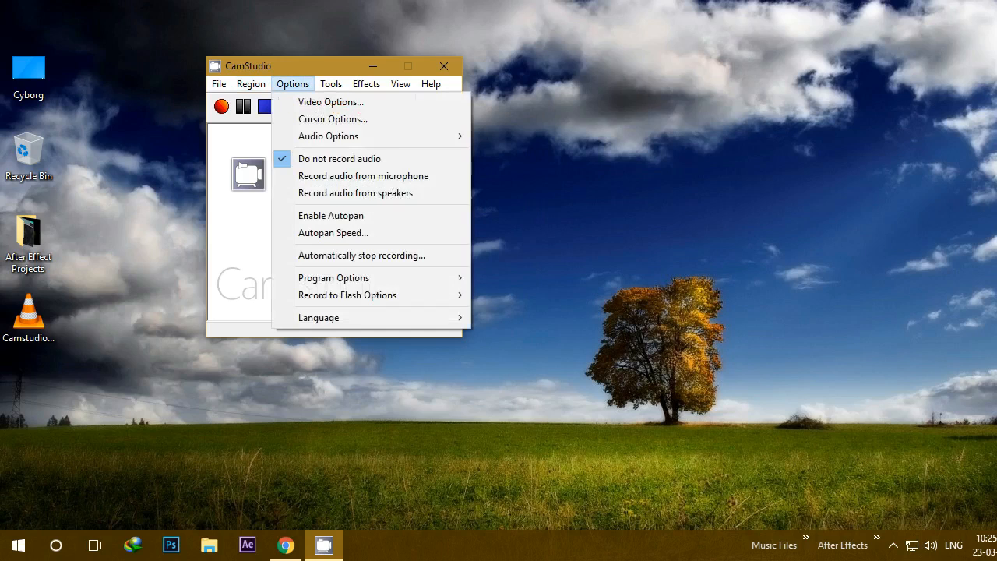
mouse_move(361, 256)
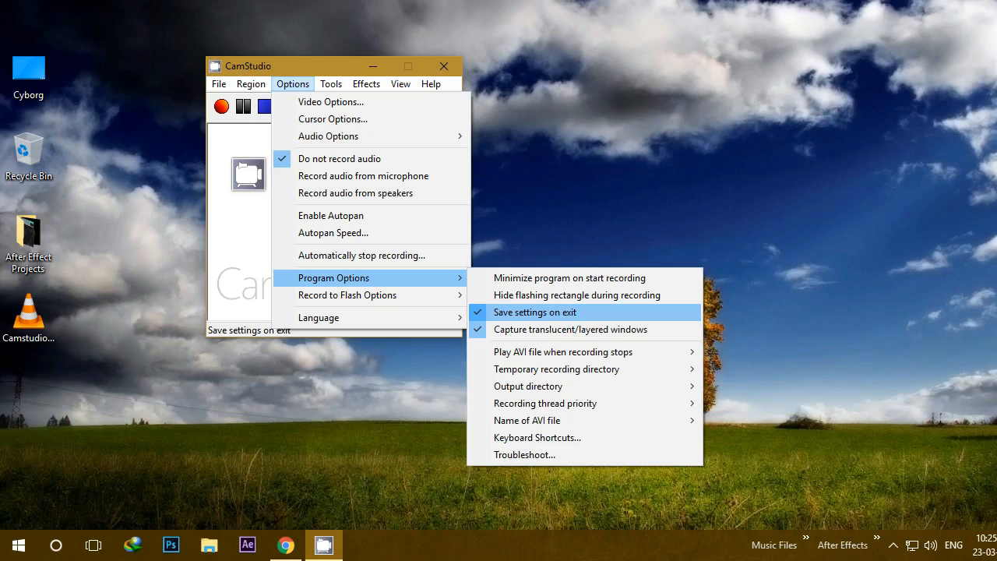
mouse_move(536, 437)
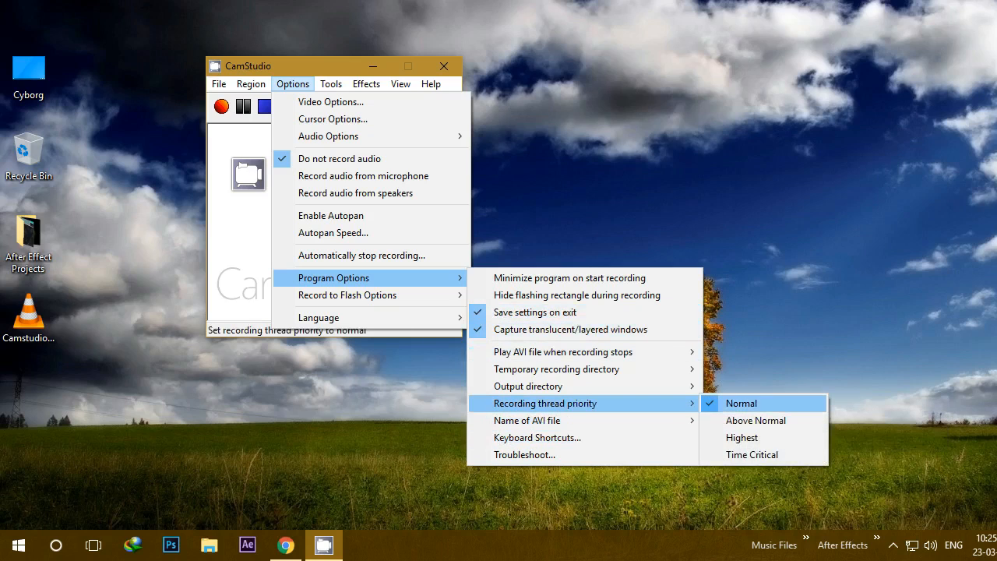
mouse_move(751, 455)
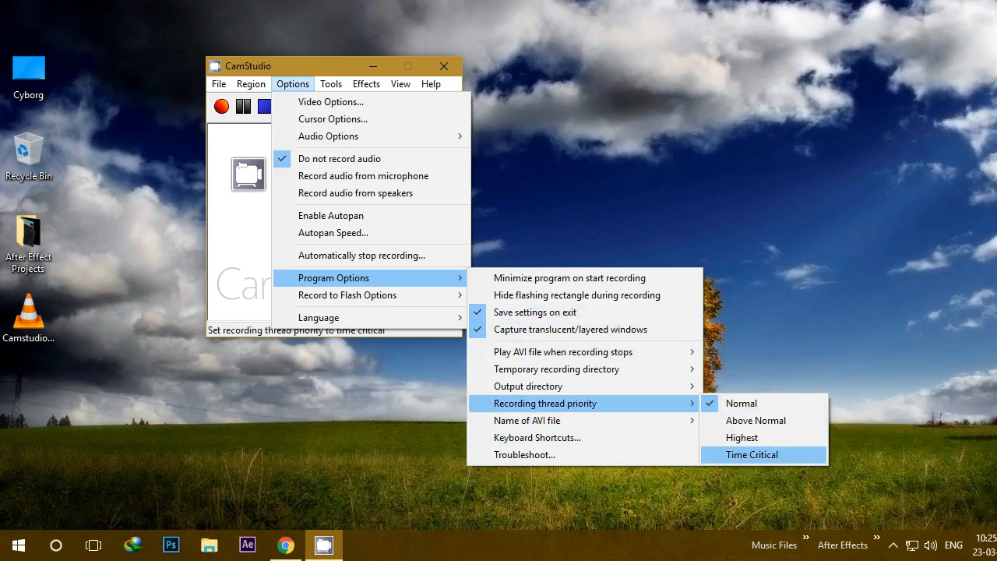
left_click(751, 455)
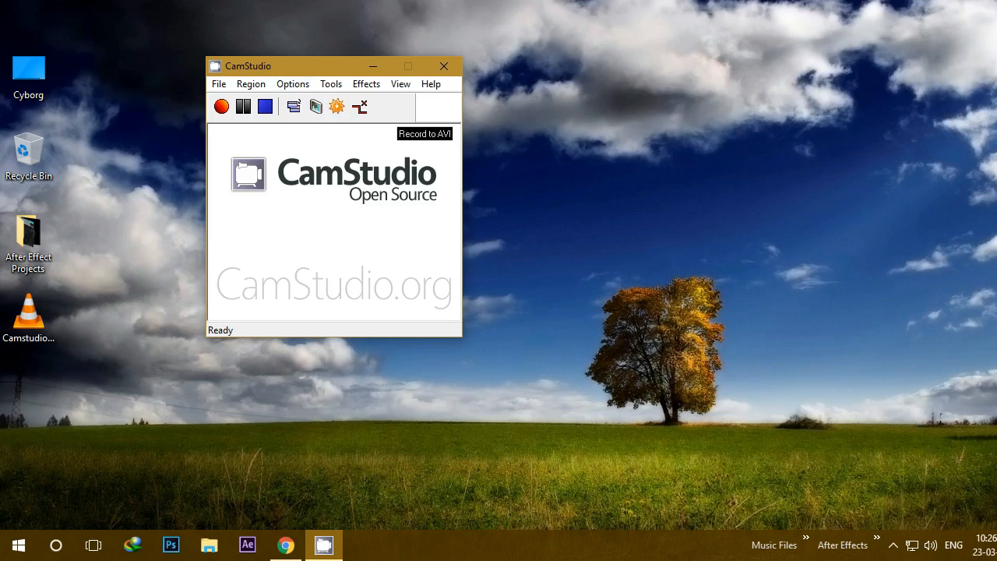
left_click_drag(333, 65, 305, 70)
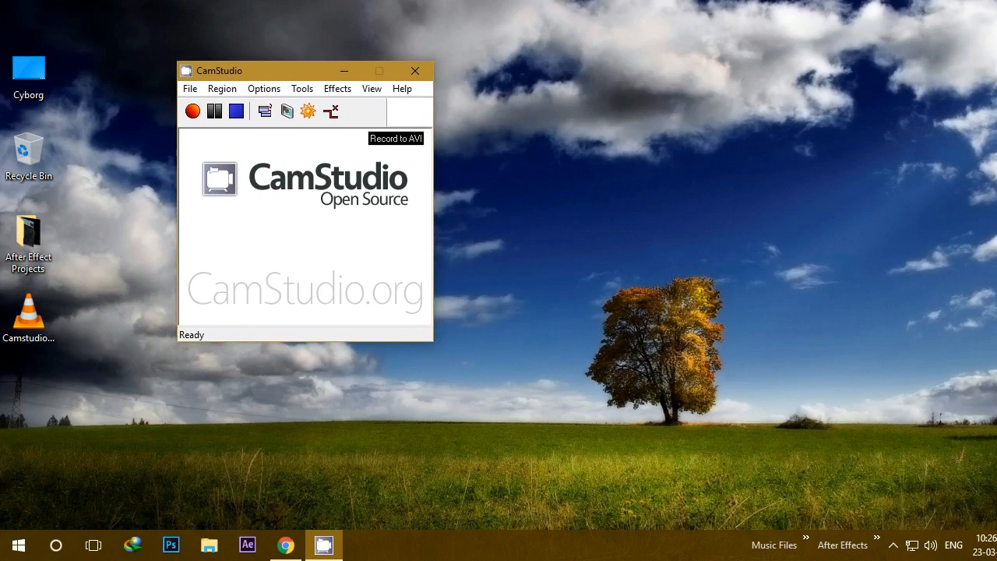
left_click_drag(304, 70, 288, 75)
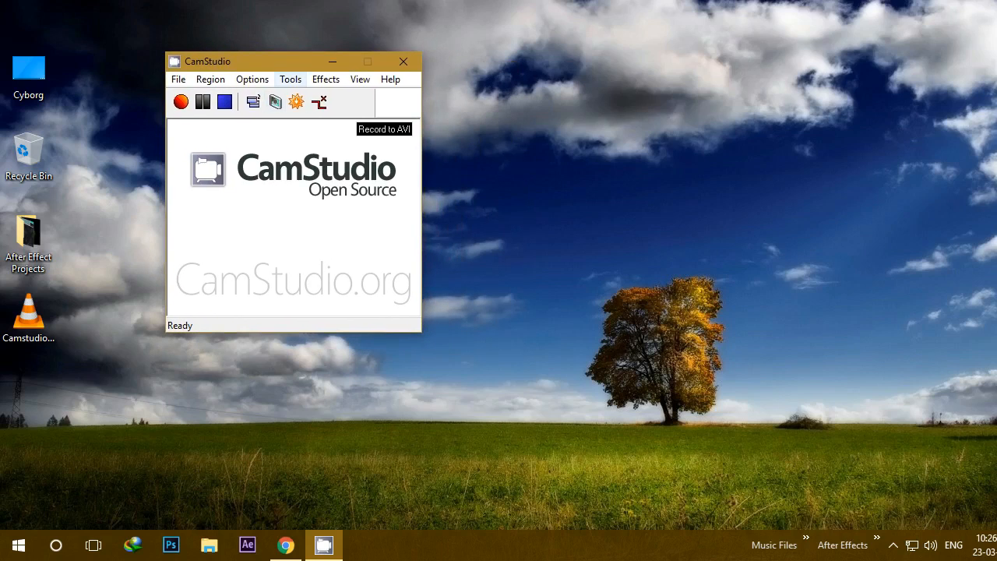
Step: Set the capture region to Full Screen and move the recorder window aside
left_click(208, 78)
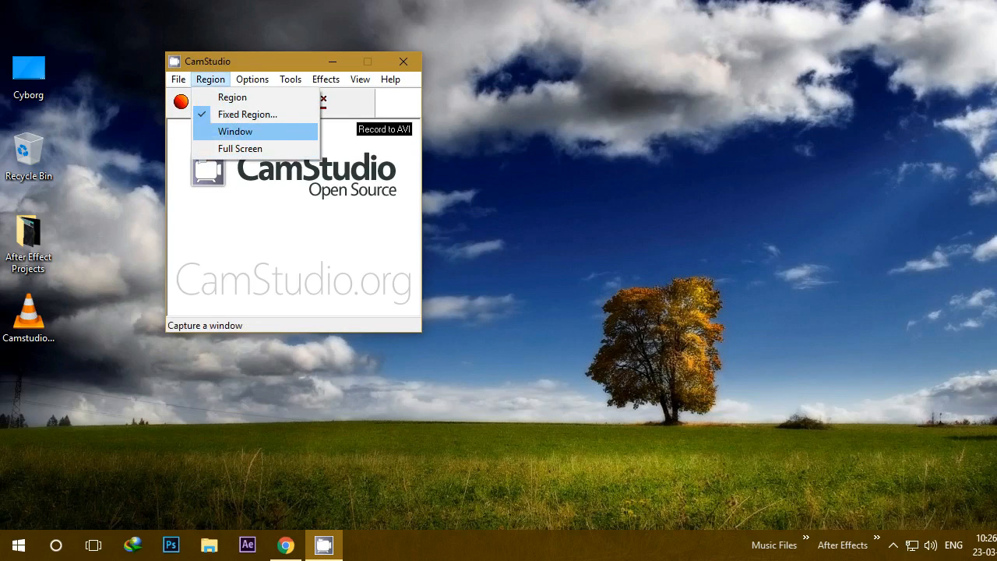
mouse_move(240, 148)
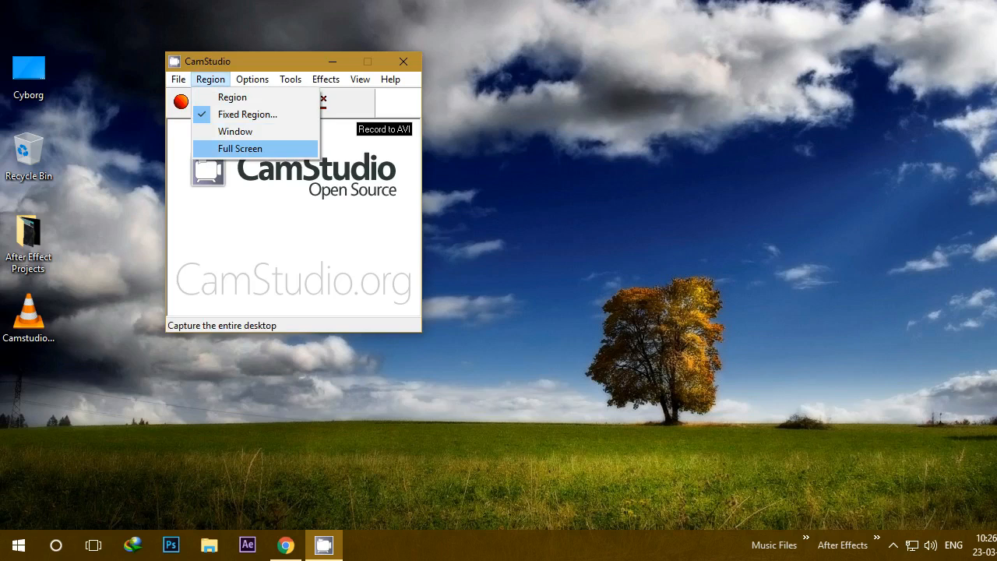
left_click(240, 148)
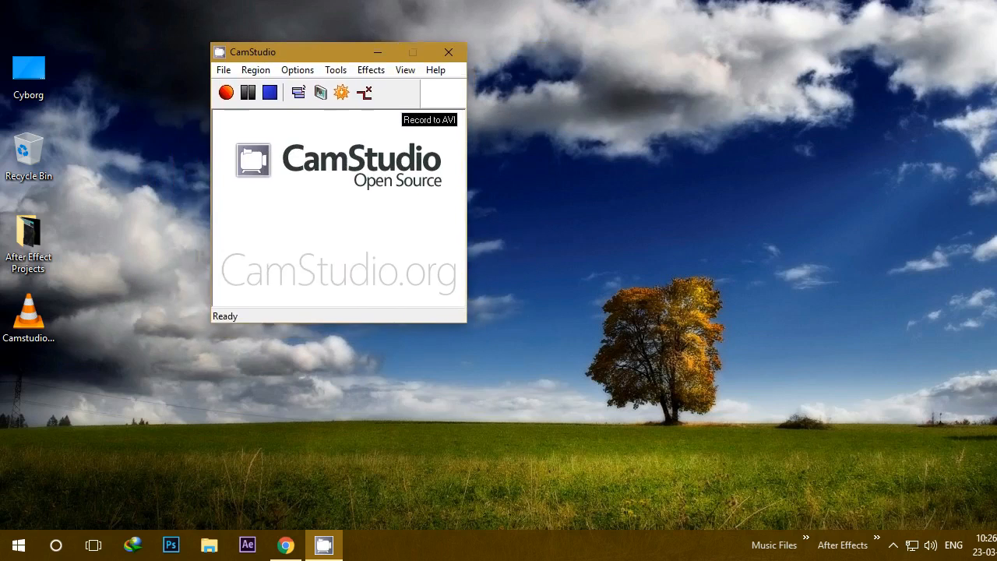
left_click_drag(340, 52, 306, 55)
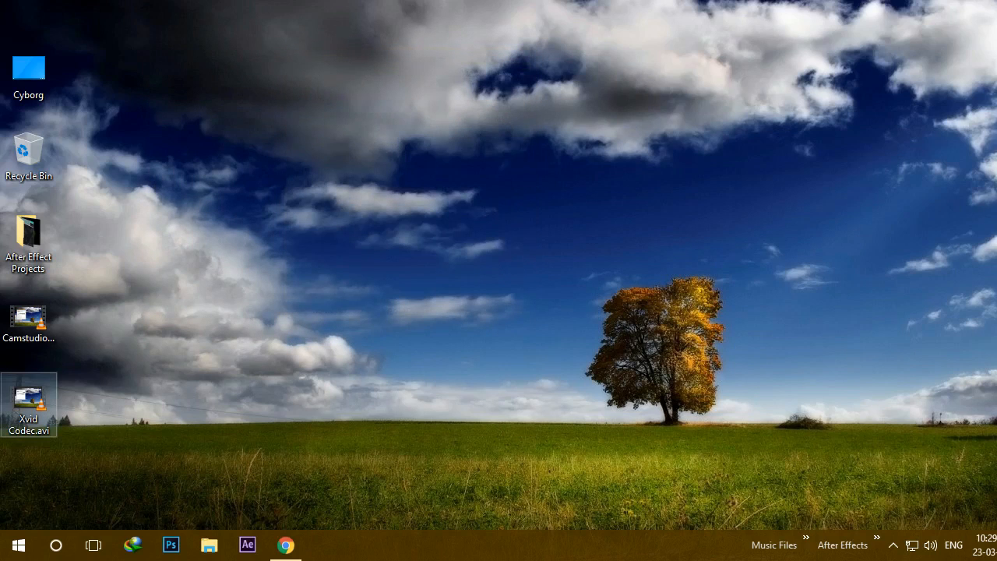
mouse_move(28, 398)
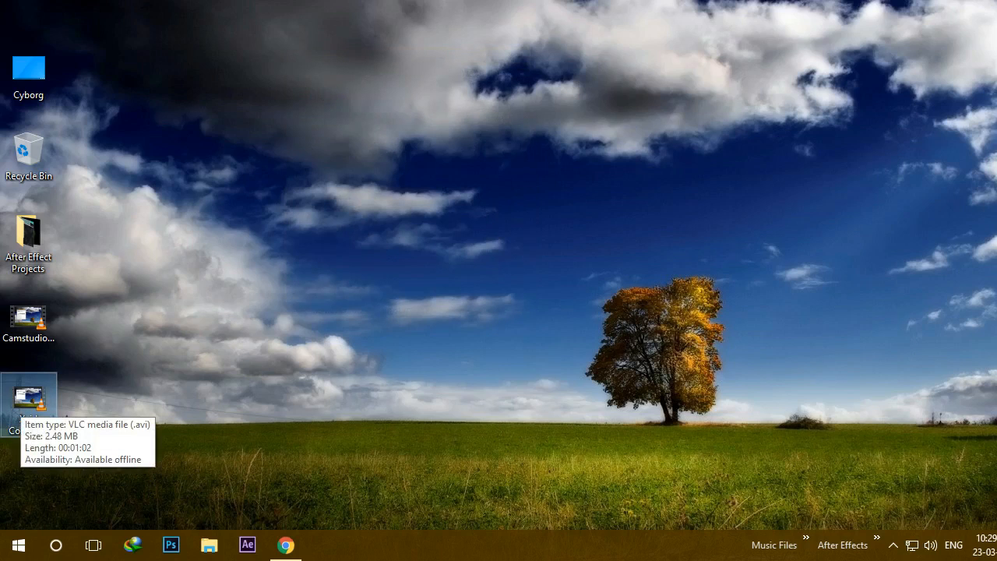
Step: Review Xvid Codec.avi's details — 2.48 MB, 1:02, 1366×768 at 200 fps — then close its properties
right_click(28, 398)
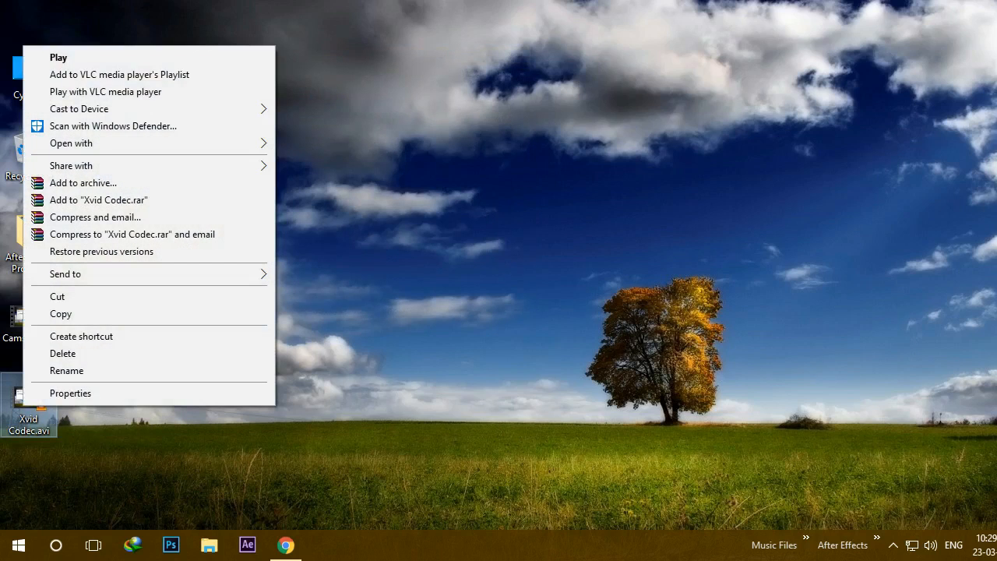
left_click(70, 393)
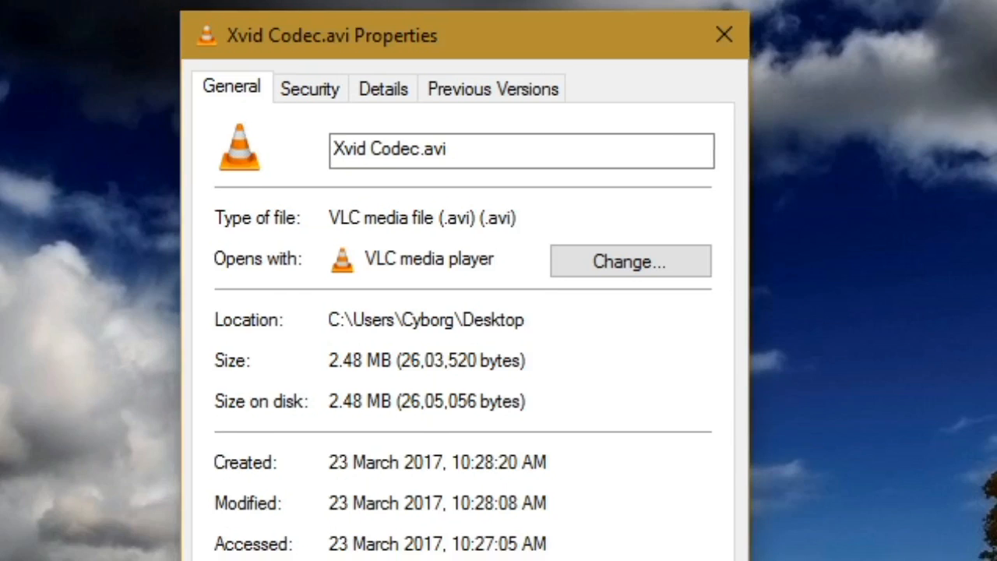
left_click(383, 87)
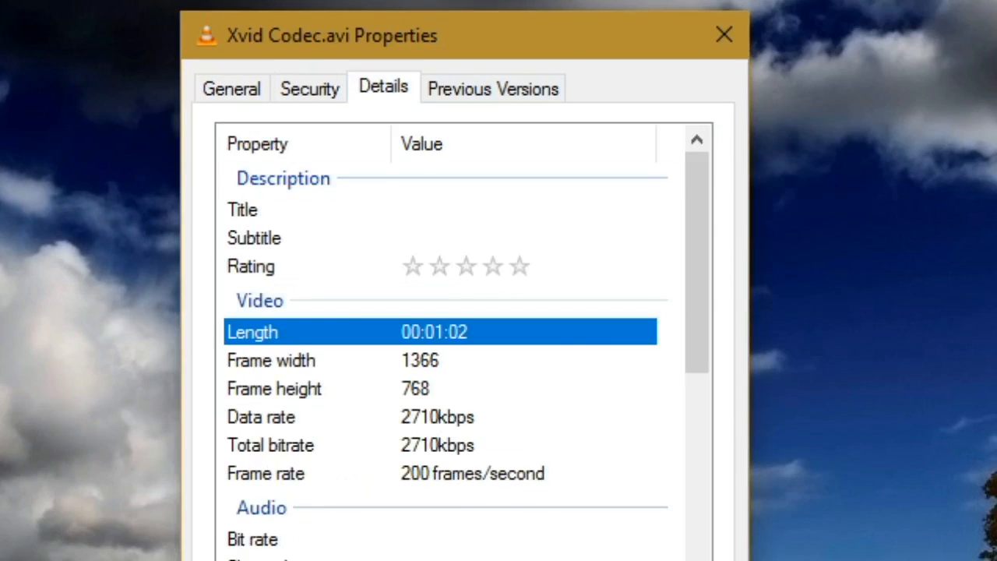
left_click(231, 87)
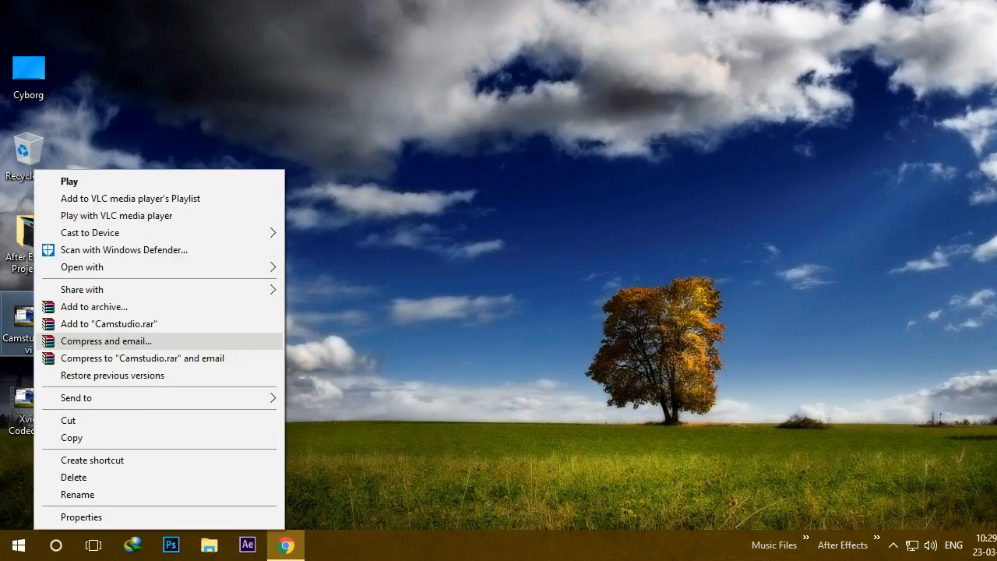
Step: Inspect Camstudio.avi's details and size summary — 642 MB, 4:09, 1366×768 — and shift the window left
left_click(81, 518)
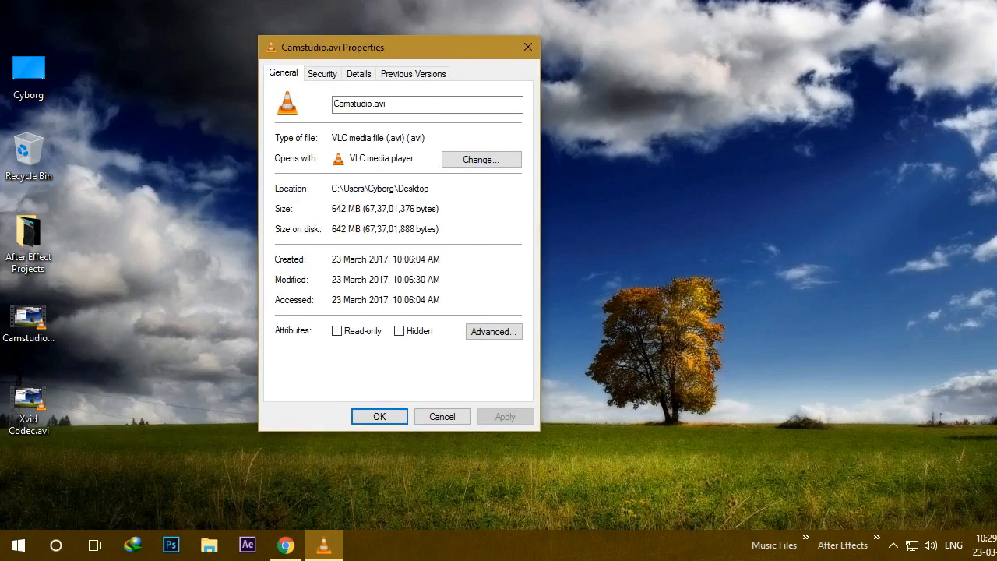
left_click(359, 73)
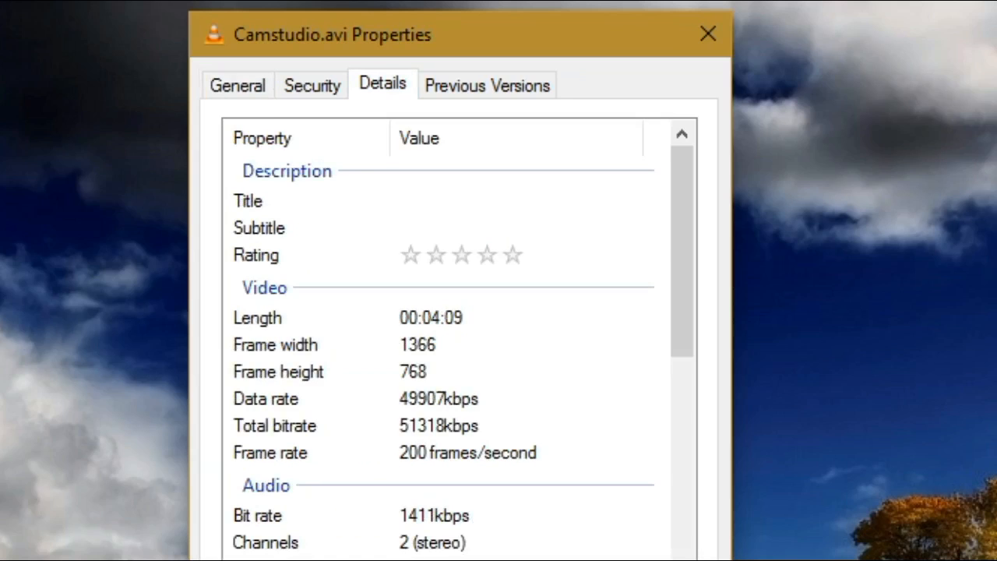
left_click(237, 84)
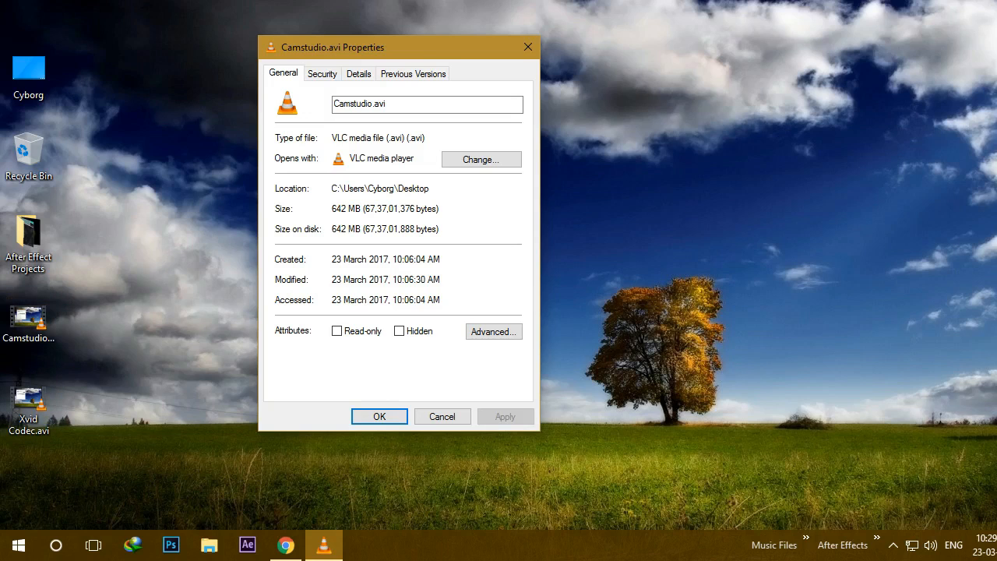
left_click_drag(399, 47, 302, 53)
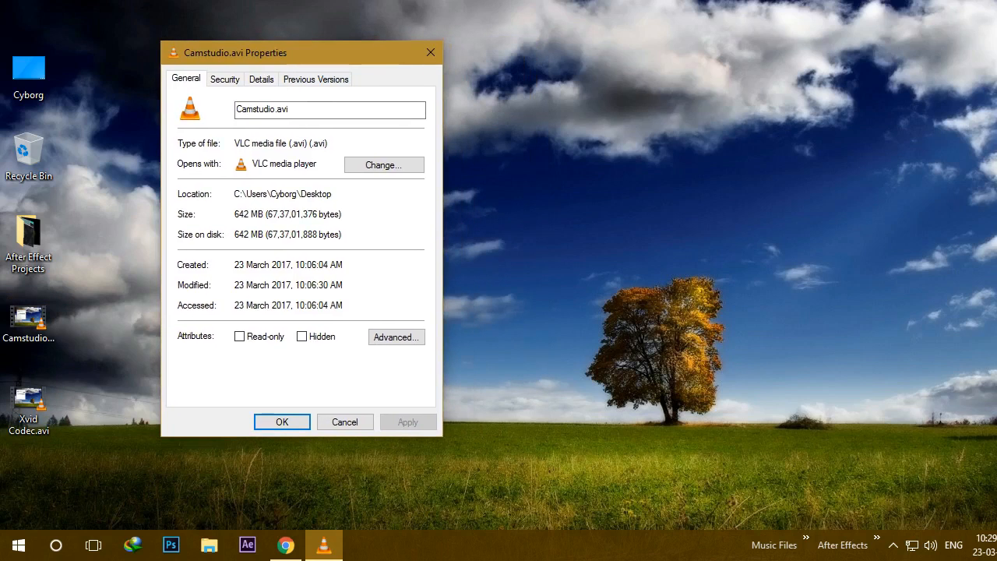